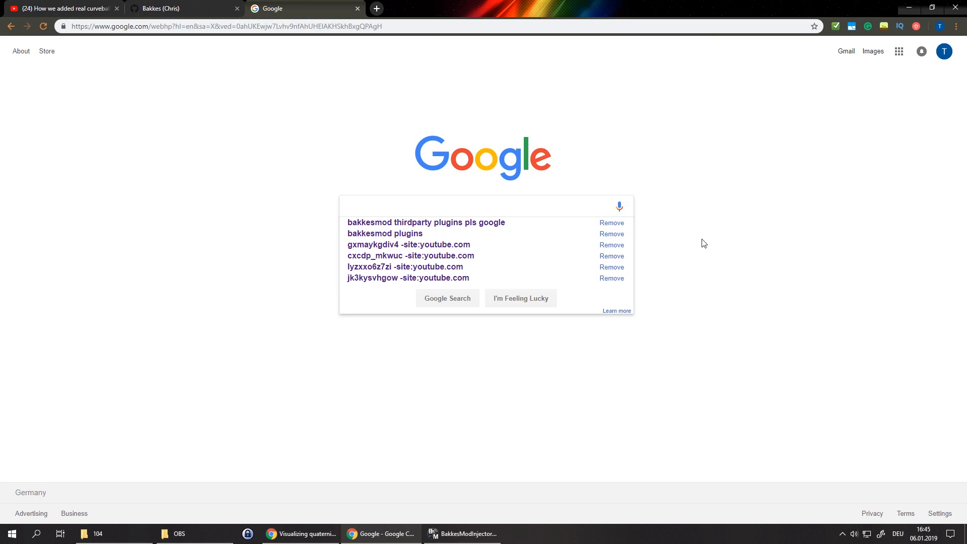
# Step: Search Google for 'Bakkesmod thirdparty plugins' and follow the GitHub repository result
pyautogui.write('Bakkesmod thirdparty plugins')
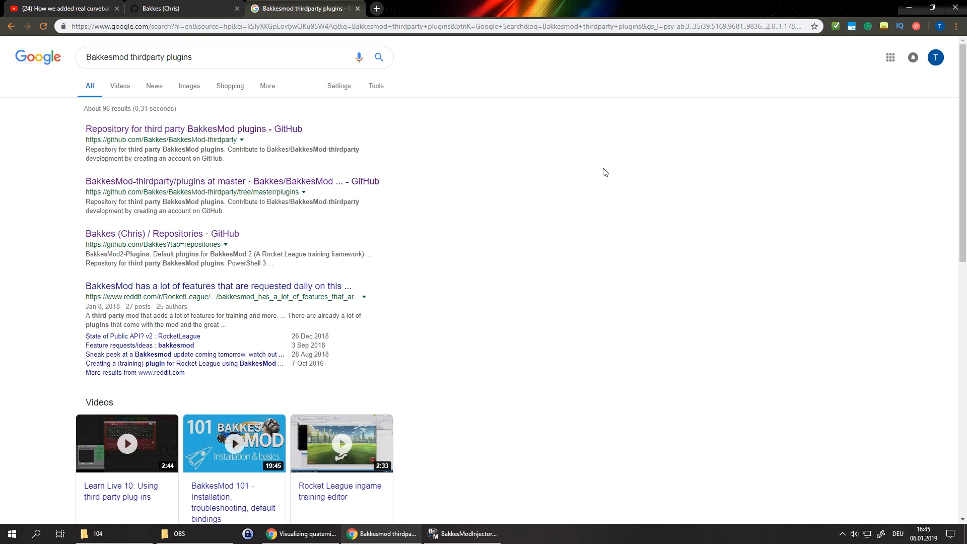
pyautogui.click(193, 129)
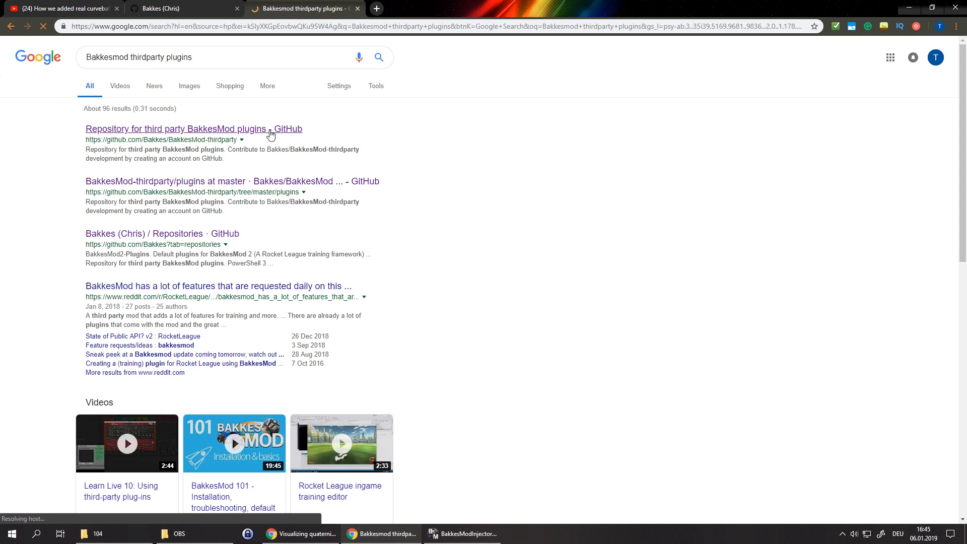
# Step: Browse the BakkesMod-thirdparty repository's plugins folder and download the repo as a ZIP
pyautogui.click(193, 129)
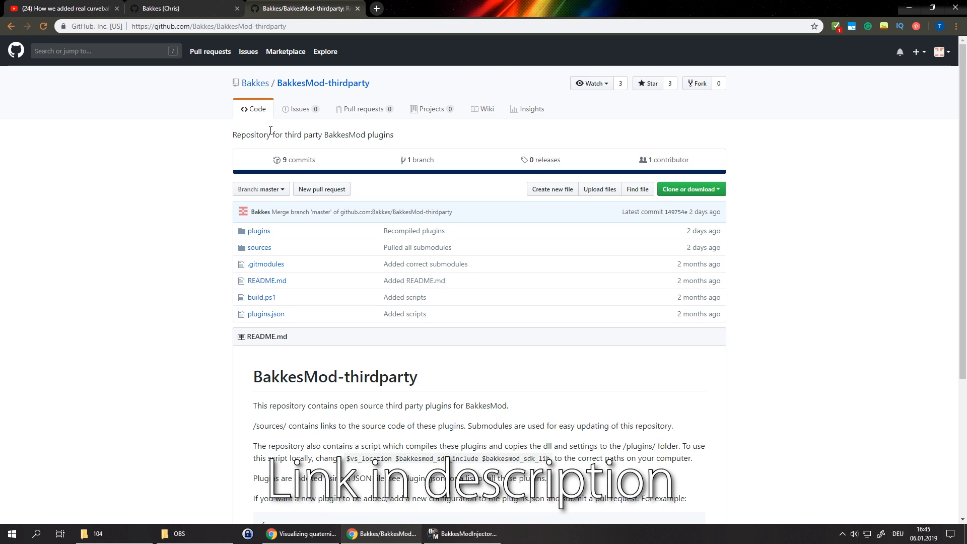
pyautogui.moveTo(259, 231)
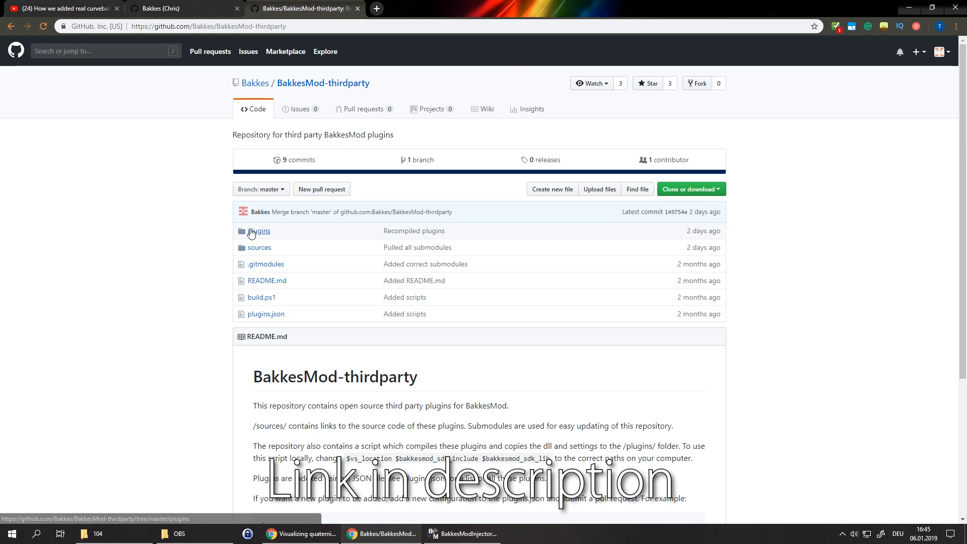
pyautogui.click(259, 230)
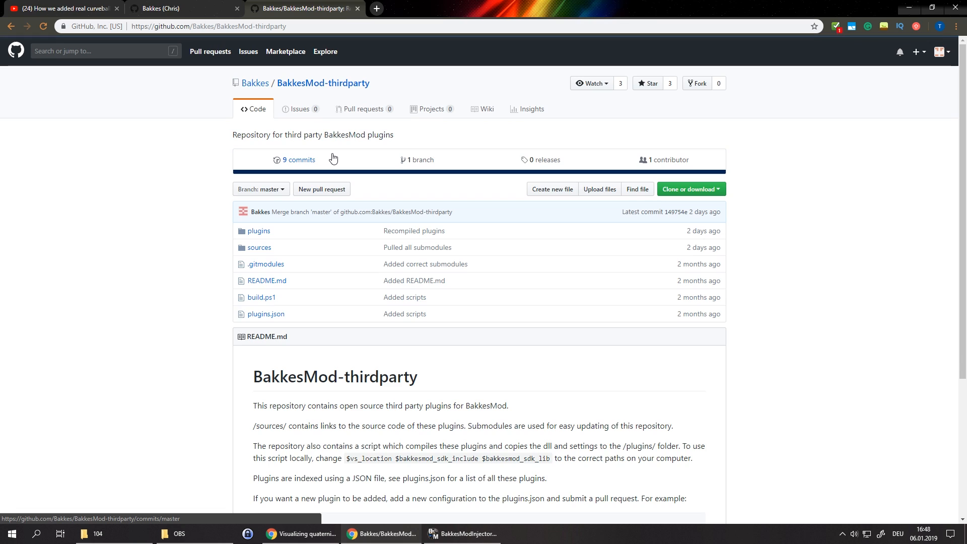
pyautogui.moveTo(372, 117)
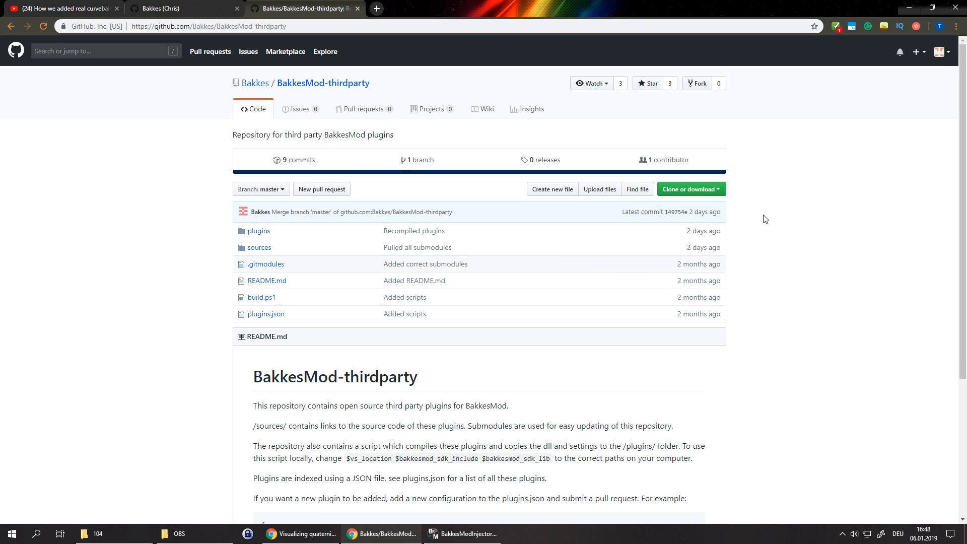
pyautogui.click(689, 188)
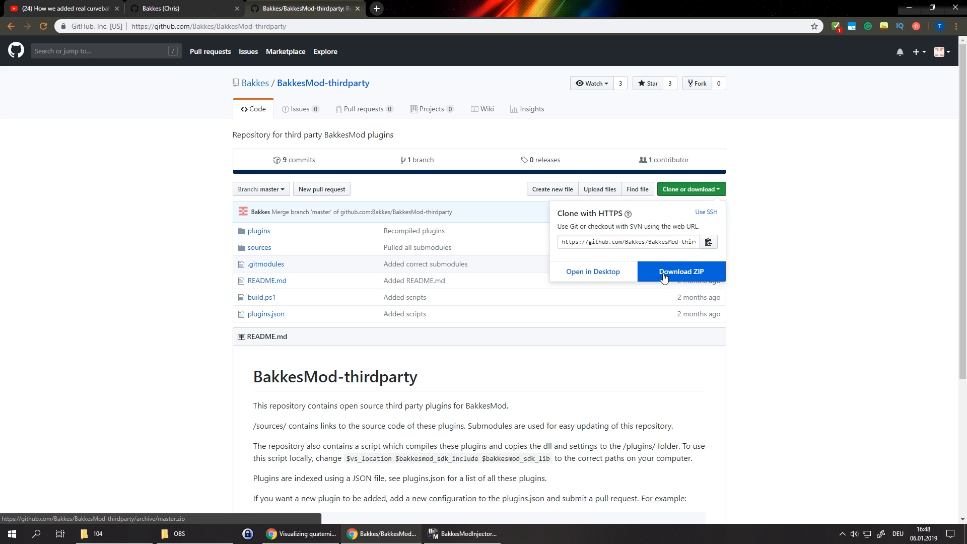
pyautogui.click(680, 271)
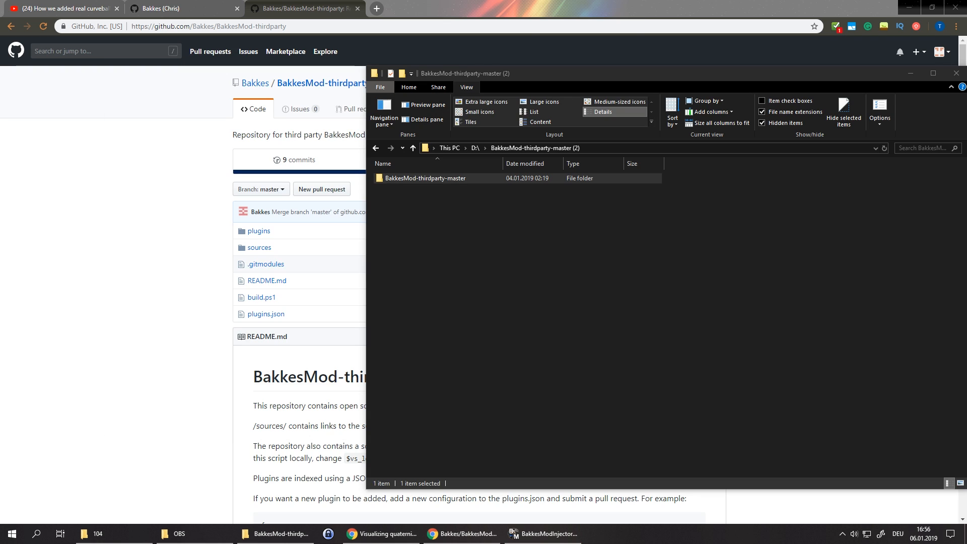
# Step: Enter the downloaded BakkesMod-thirdparty-master folder to reach its plugin files
pyautogui.click(425, 177)
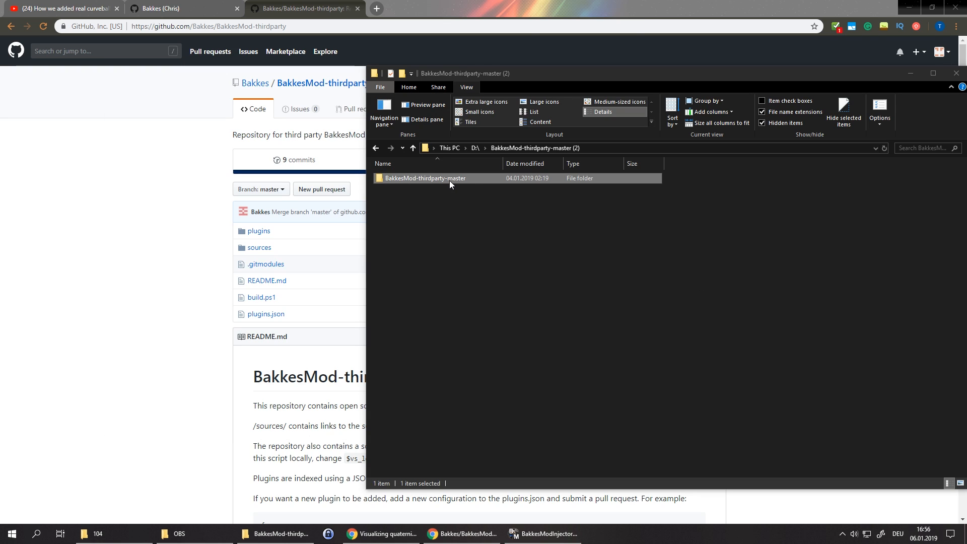
pyautogui.doubleClick(427, 177)
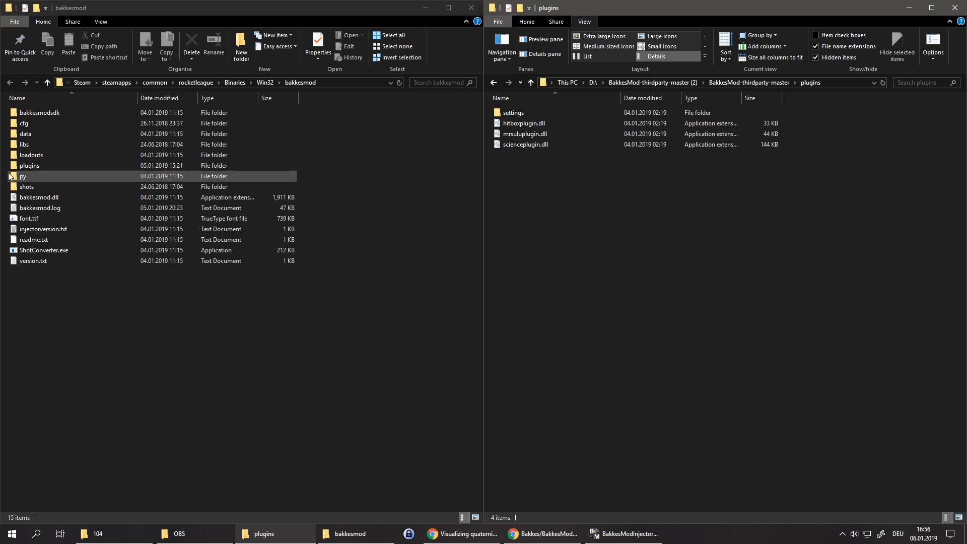
# Step: Copy the downloaded plugin files into bakkesmod\plugins, replacing the same-named files
pyautogui.doubleClick(29, 165)
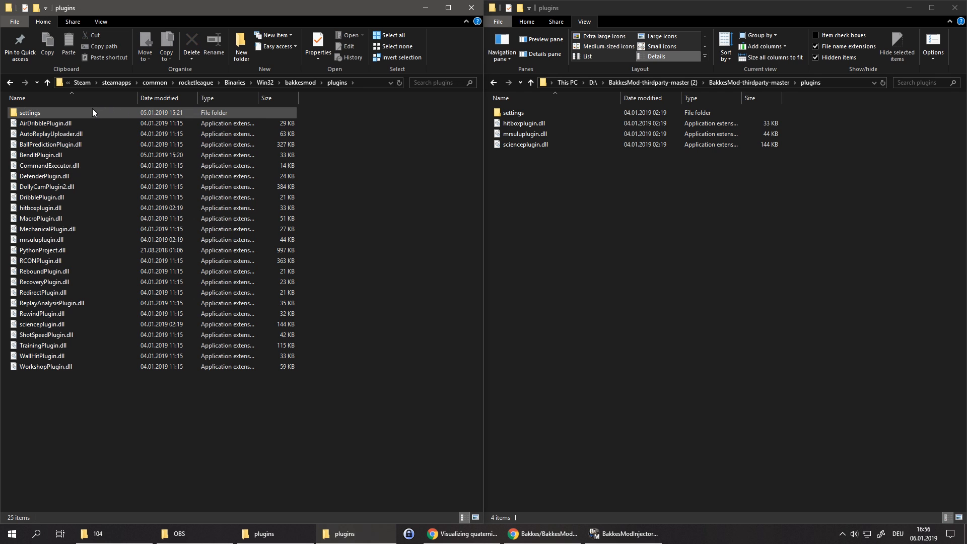
pyautogui.doubleClick(30, 112)
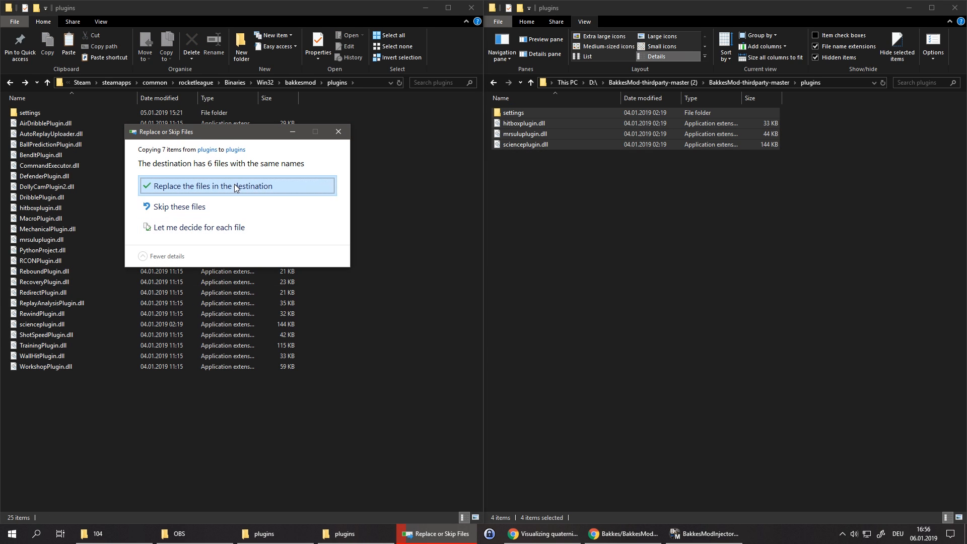
pyautogui.click(213, 185)
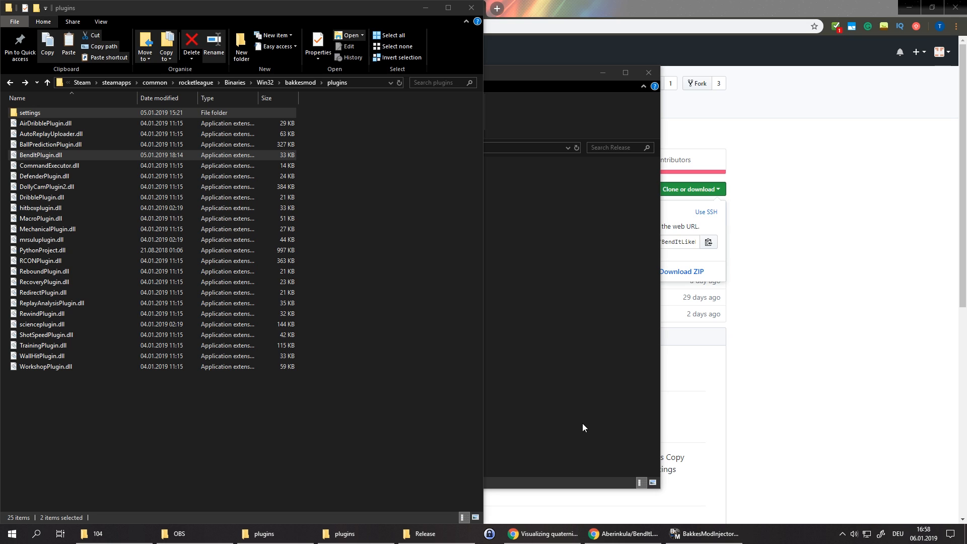
pyautogui.moveTo(515, 385)
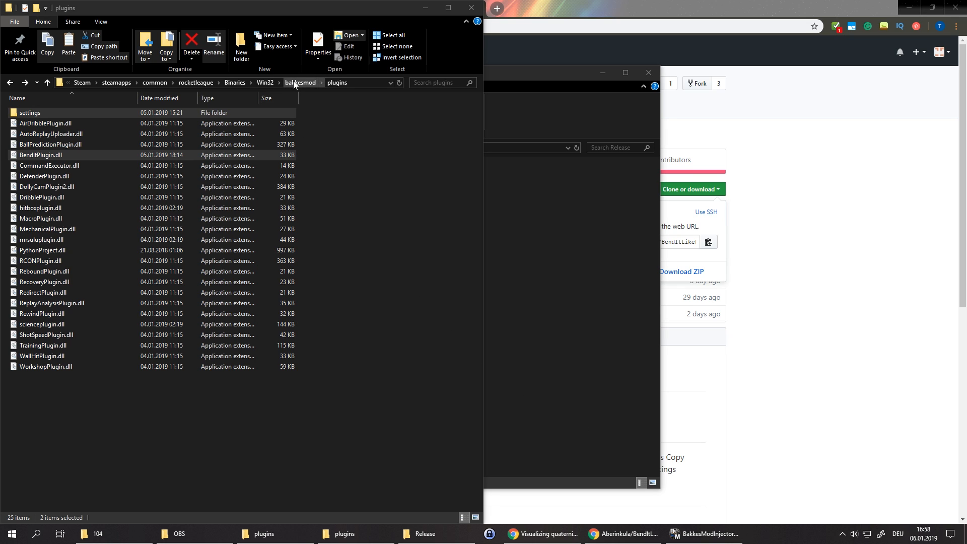
# Step: Navigate from plugins up to bakkesmod\cfg and select plugins.cfg for editing
pyautogui.click(300, 81)
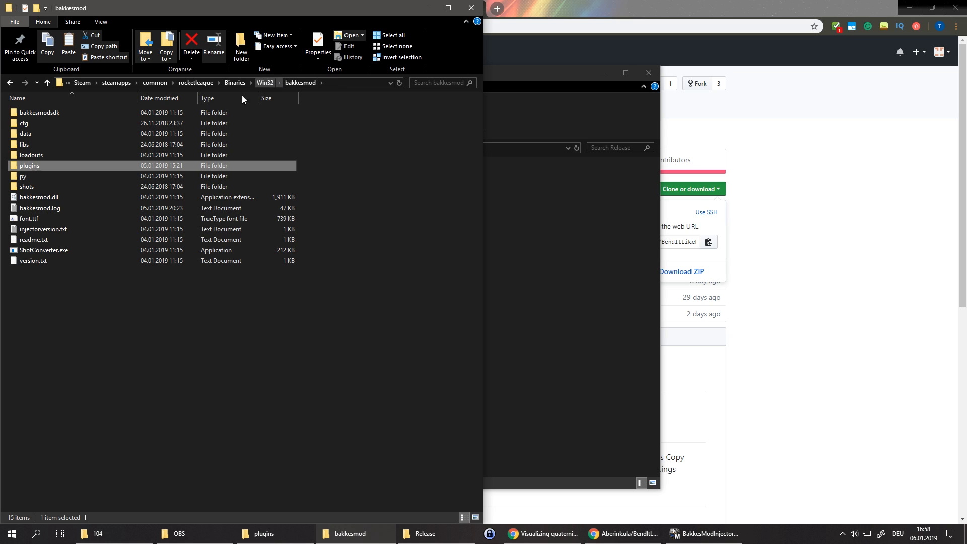
pyautogui.moveTo(64, 125)
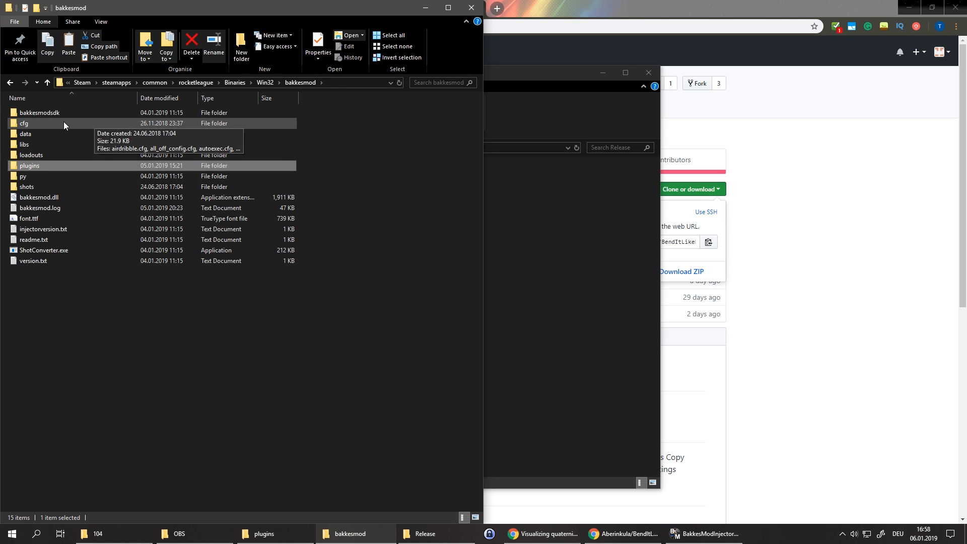
pyautogui.doubleClick(24, 123)
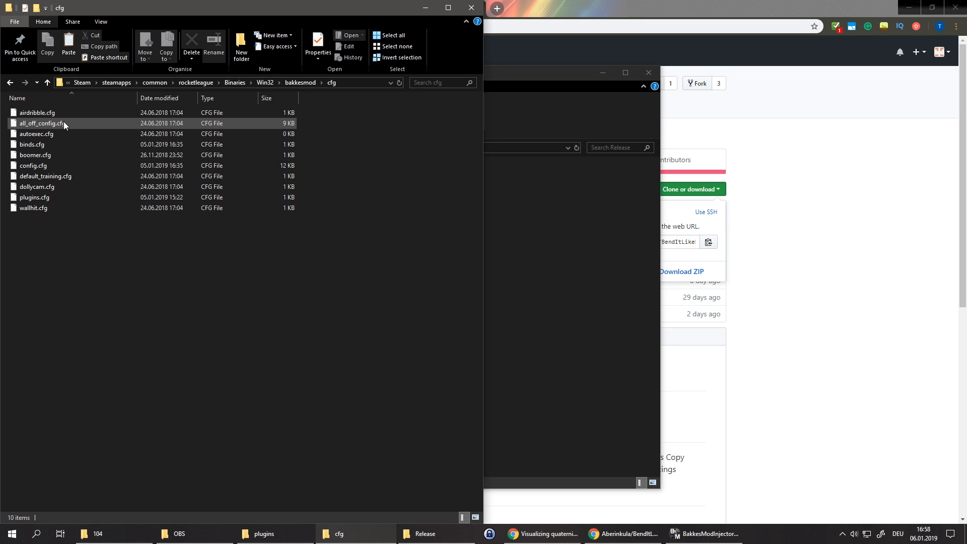
pyautogui.click(35, 198)
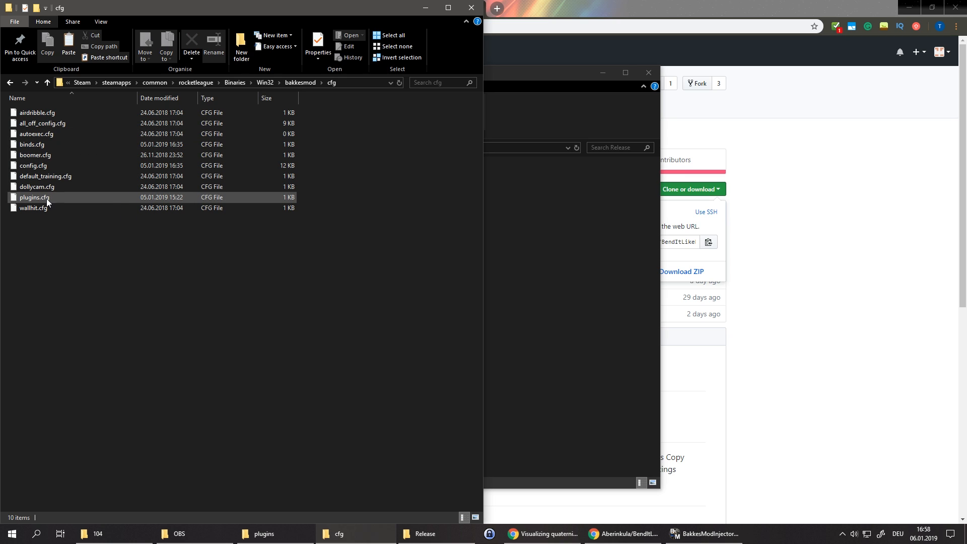
pyautogui.click(35, 197)
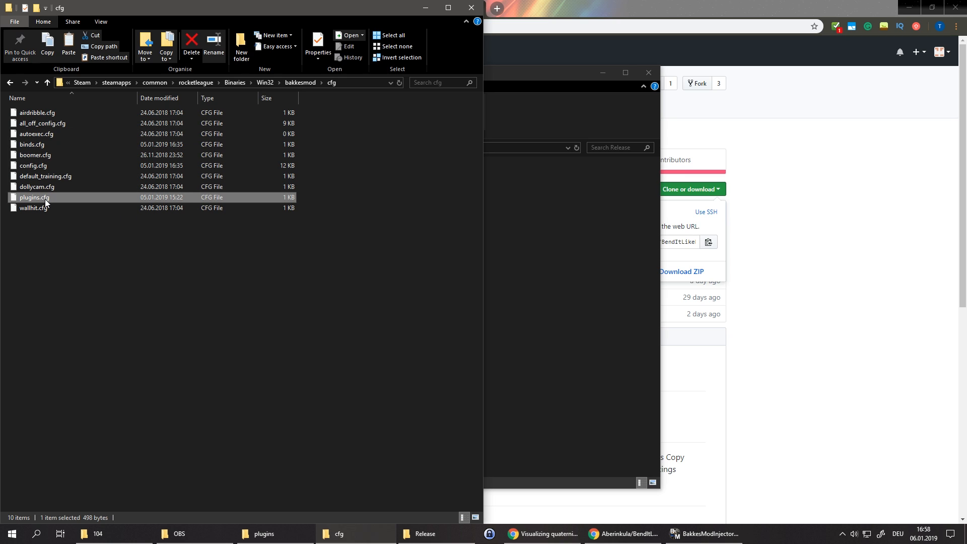
pyautogui.moveTo(55, 205)
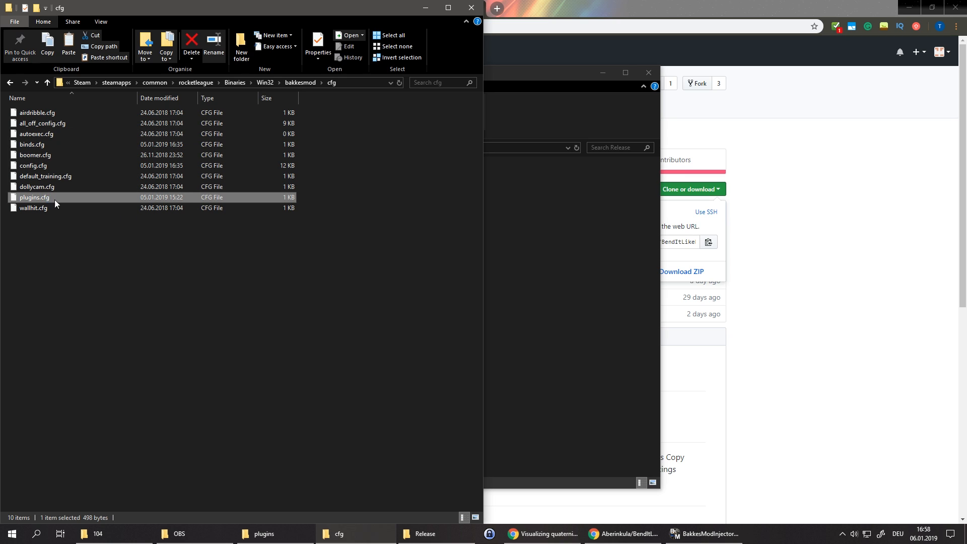
pyautogui.moveTo(106, 224)
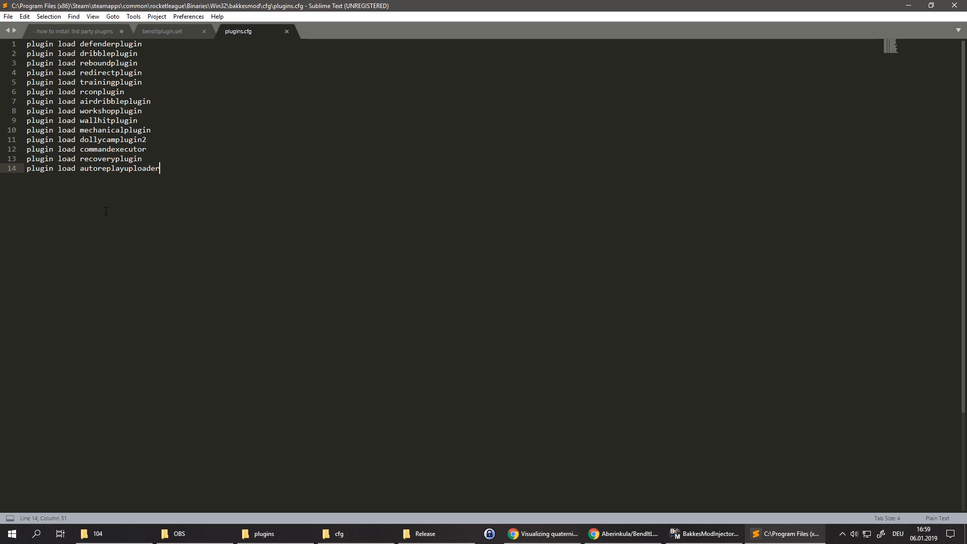
# Step: Append 'plugin load' lines for hitboxplugin, mrsuluplugin and scienceplugin to plugins.cfg and save
pyautogui.press('enter')
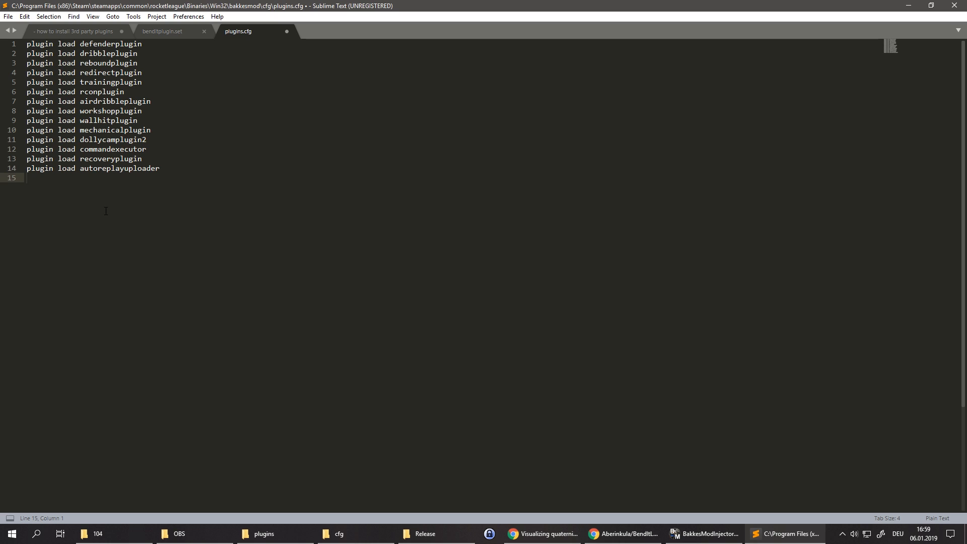
pyautogui.write('plugin load hitboxplugin')
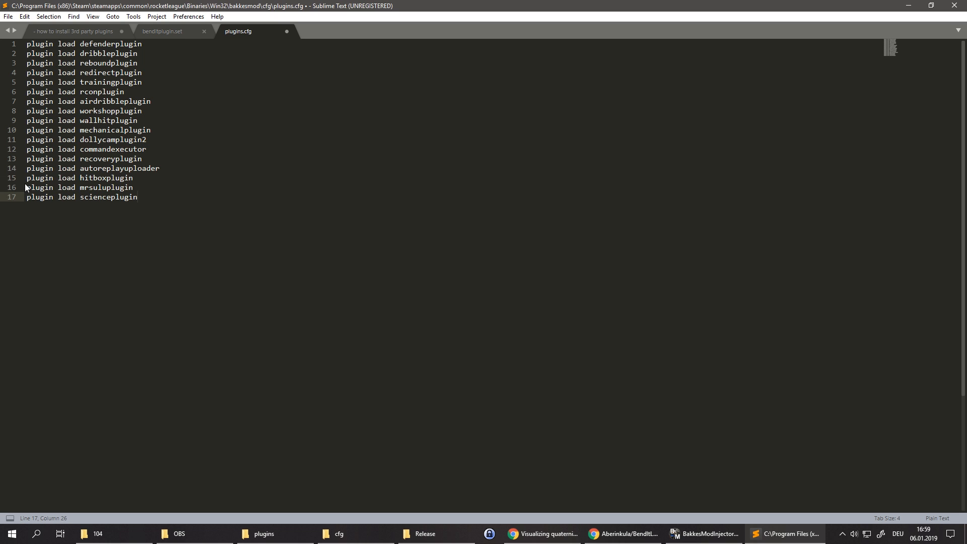
pyautogui.moveTo(26, 177); pyautogui.dragTo(138, 197)
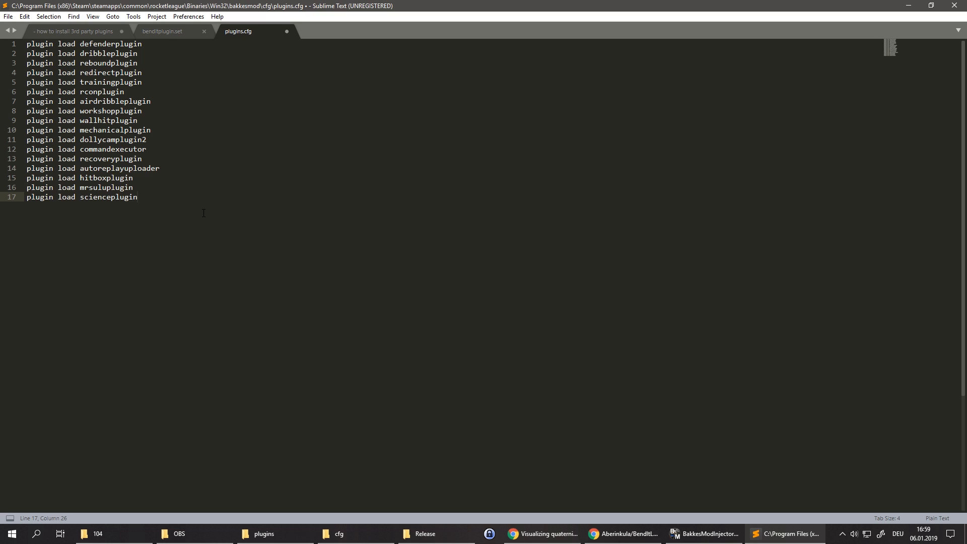
pyautogui.press('ctrl+s')
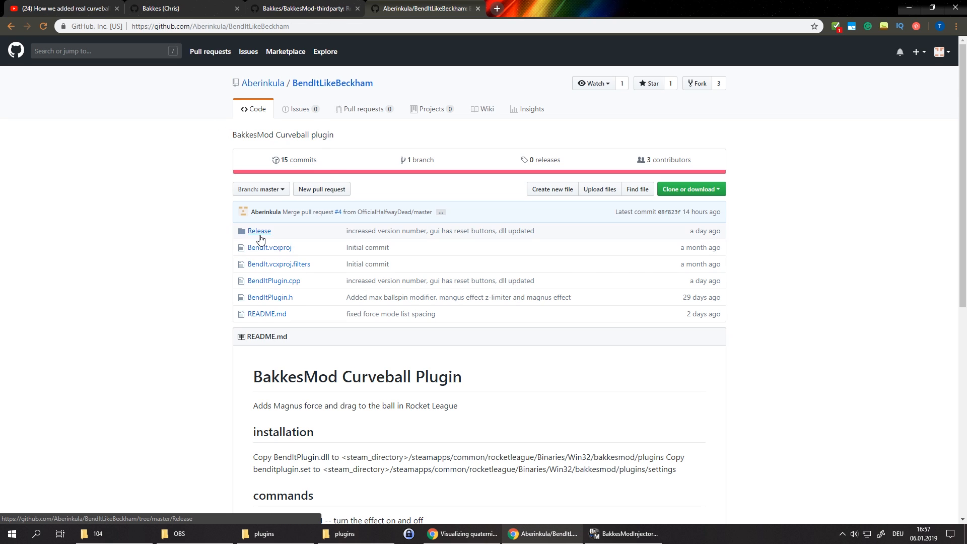
# Step: Download the BendItLikeBeckham repository from GitHub as a ZIP archive
pyautogui.click(259, 230)
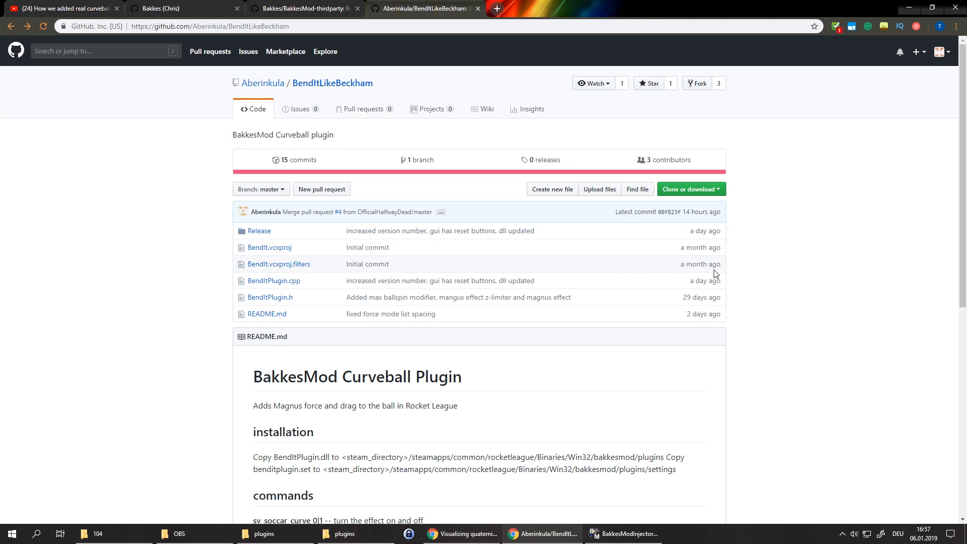
pyautogui.moveTo(722, 192)
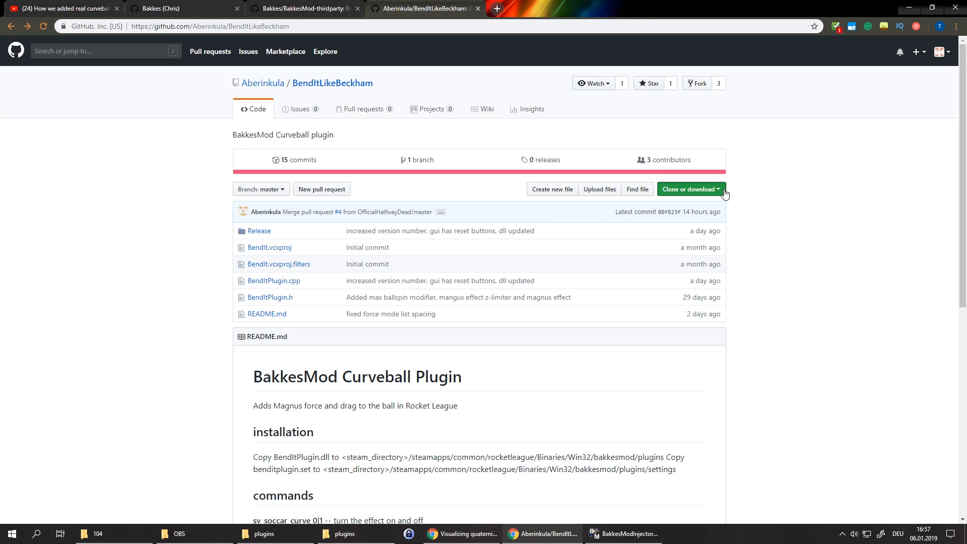
pyautogui.click(689, 188)
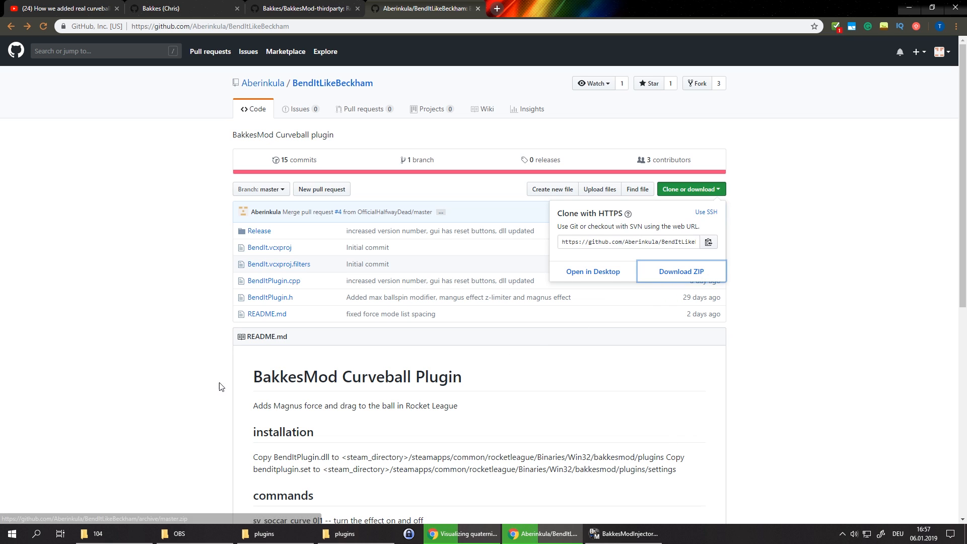
pyautogui.click(681, 271)
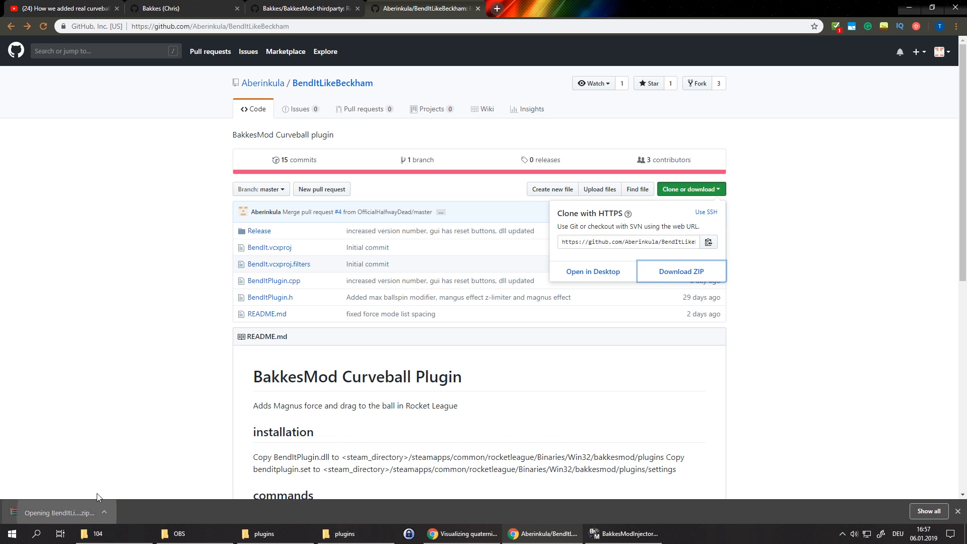
# Step: Extract the BendItLikeBeckham ZIP in WinRAR and copy its Release files into bakkesmod\plugins, replacing existing ones
pyautogui.click(55, 513)
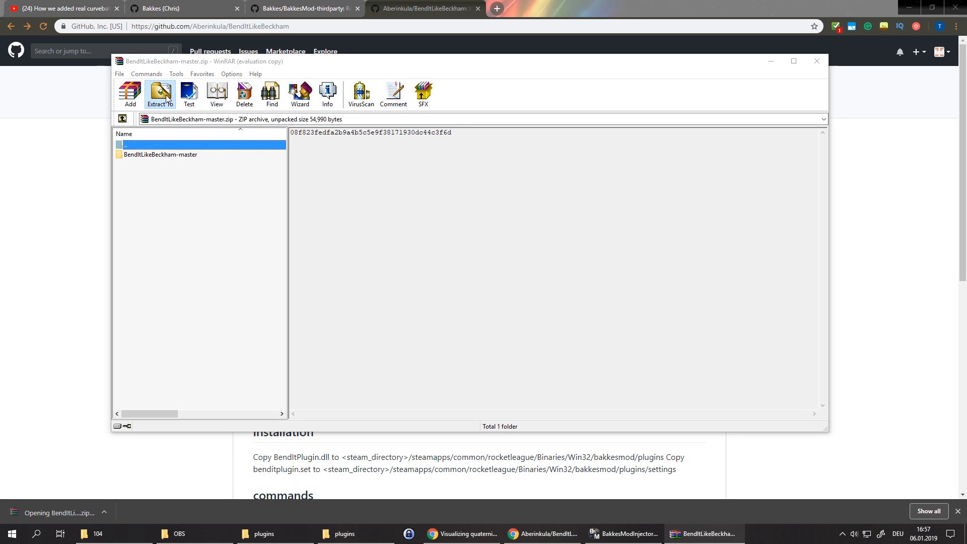
pyautogui.click(159, 94)
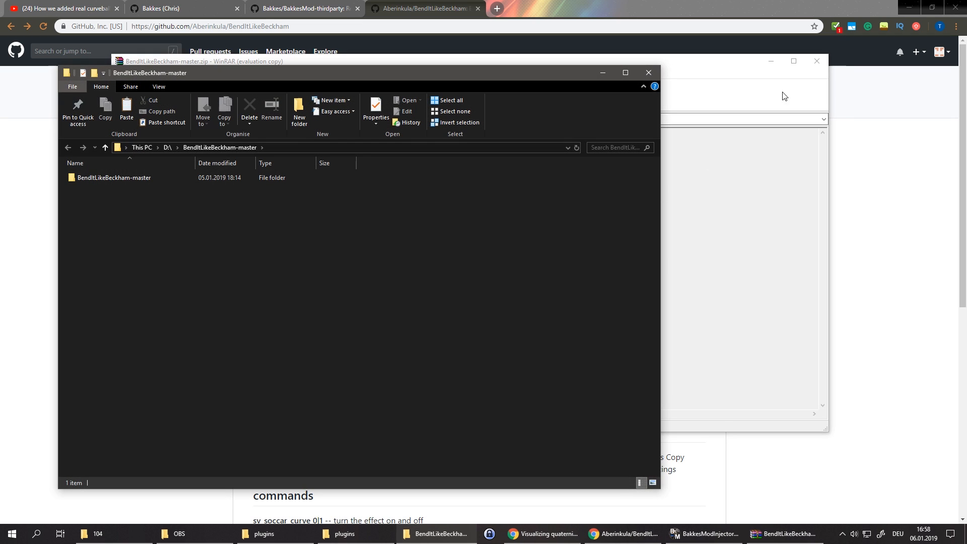
pyautogui.click(114, 178)
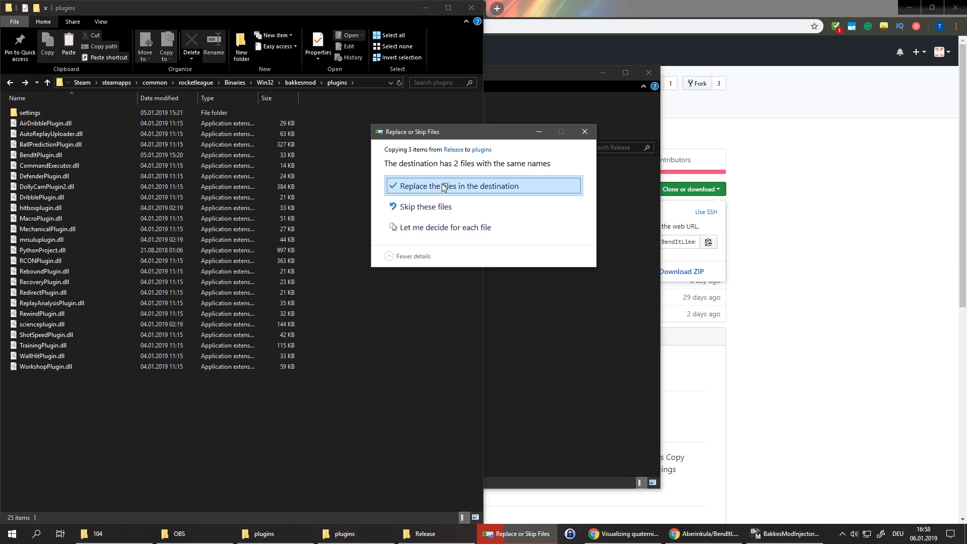
pyautogui.click(459, 185)
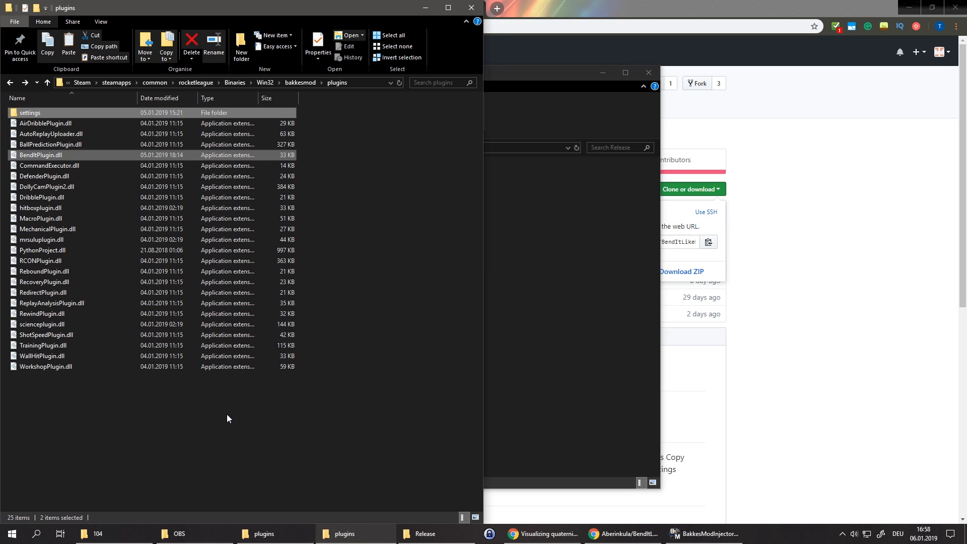
pyautogui.moveTo(232, 416)
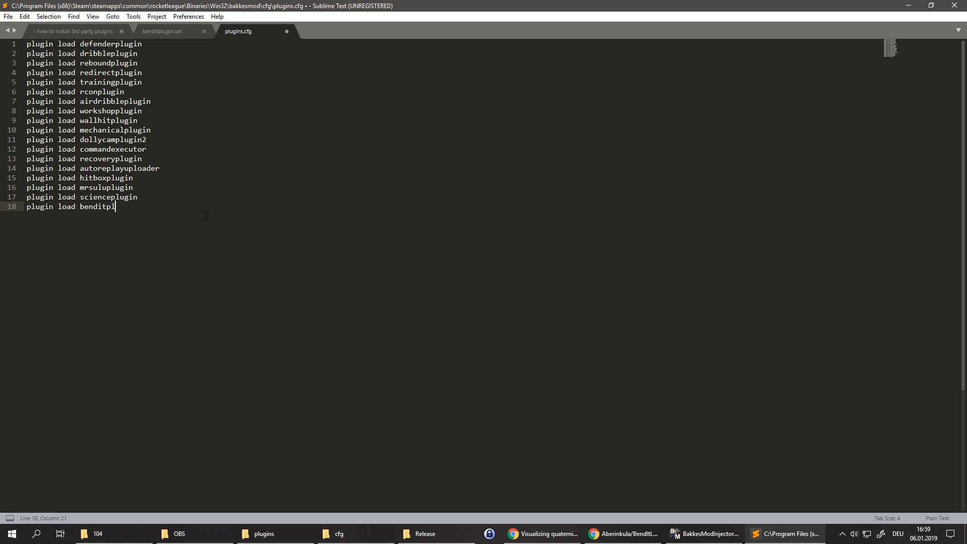
# Step: Save plugins.cfg with the new 'plugin load benditplugin' line
pyautogui.press('ctrl+s')
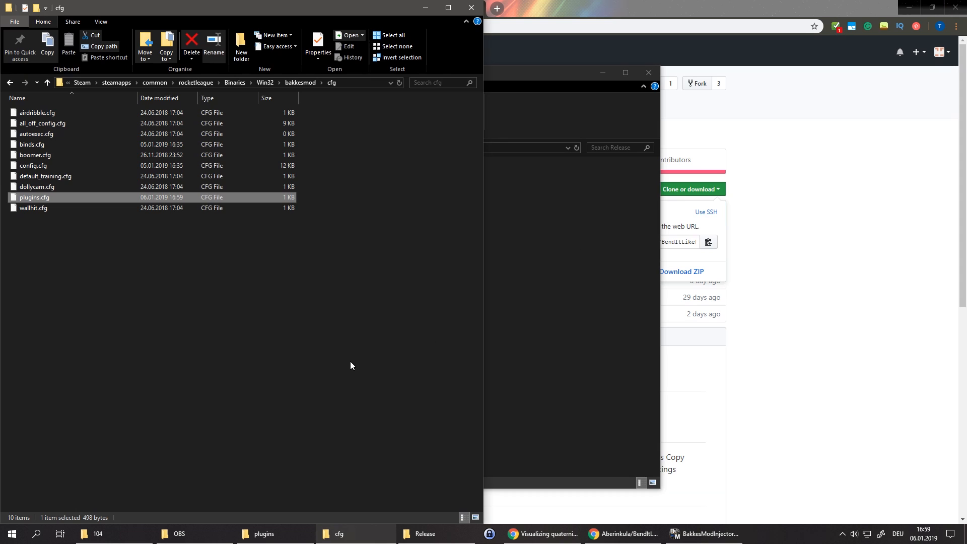
pyautogui.moveTo(354, 363)
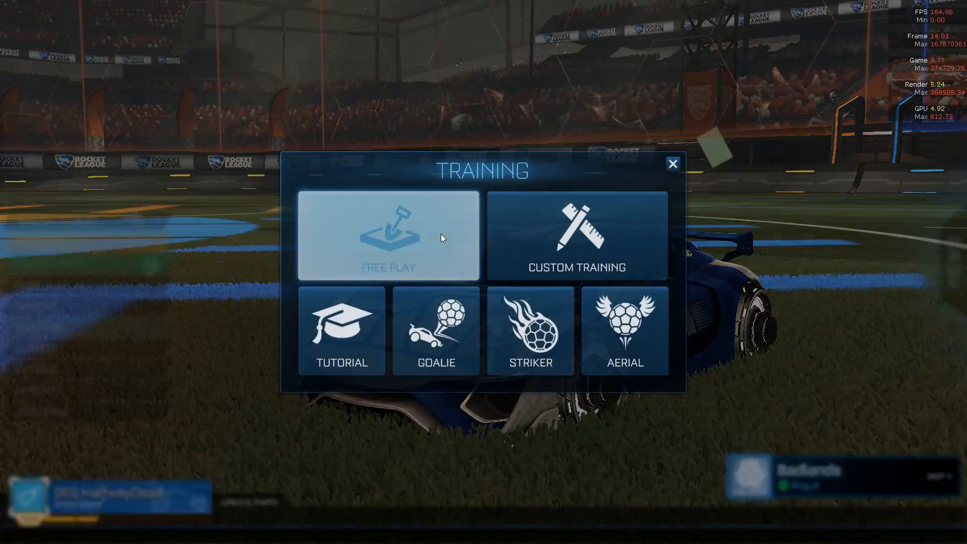
# Step: Start a Free Play training session from Rocket League's Training menu
pyautogui.click(387, 236)
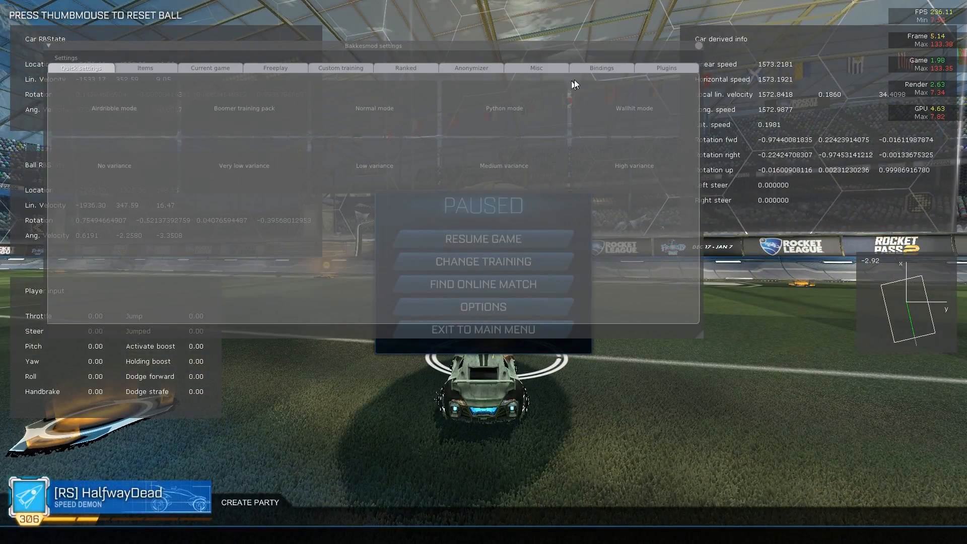
# Step: Browse the Plugins list to the Science plugin and toggle its Show HUD option
pyautogui.click(666, 67)
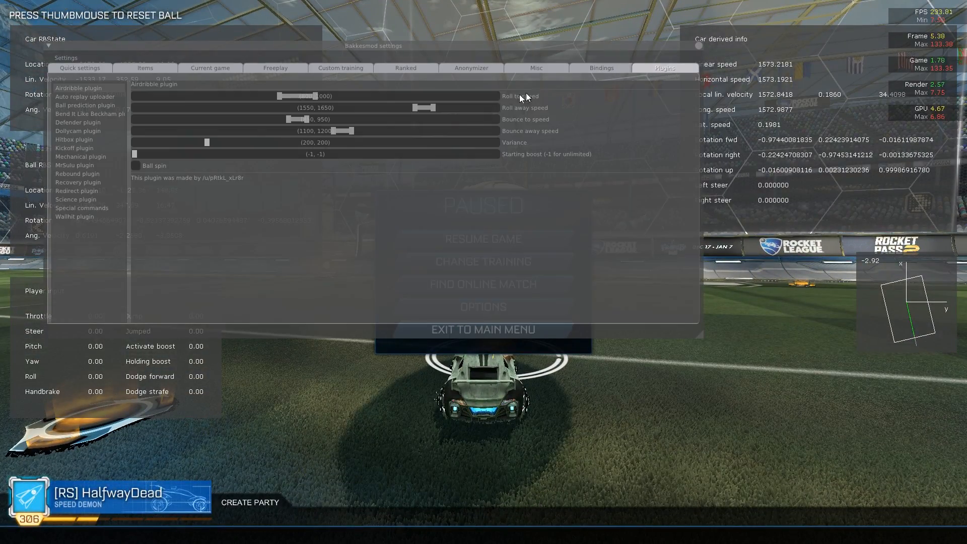
pyautogui.click(76, 198)
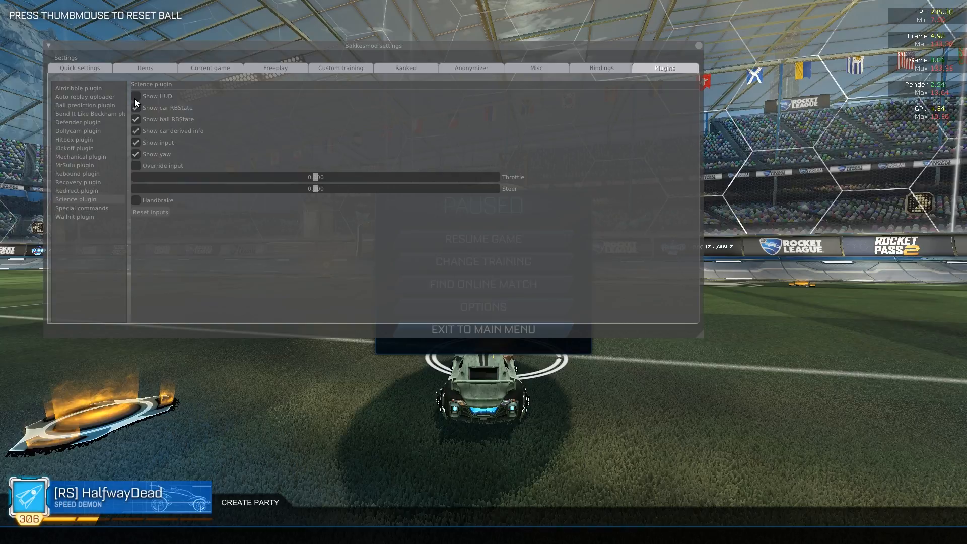
pyautogui.click(136, 96)
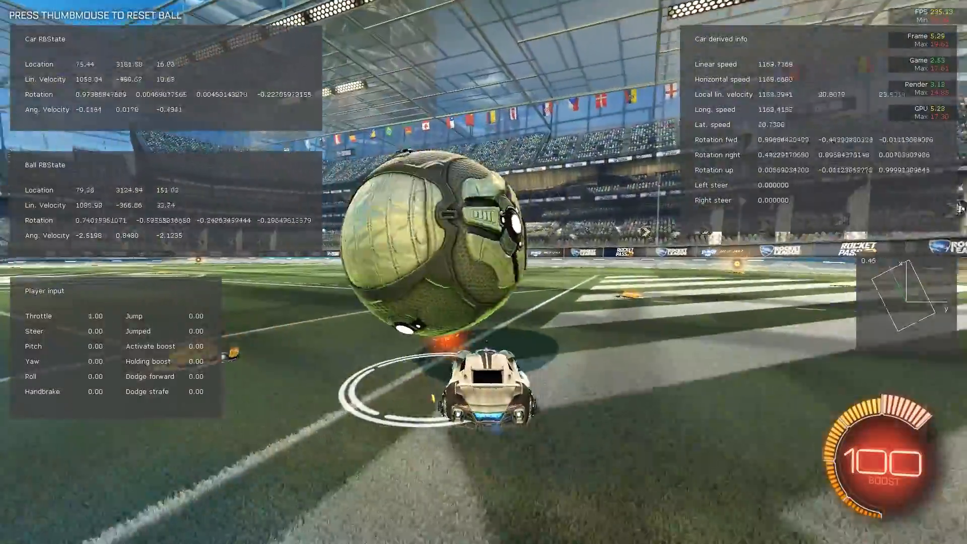
# Step: Drive and jump around freeplay while the Science HUD shows car, ball and input readouts
pyautogui.press('space')
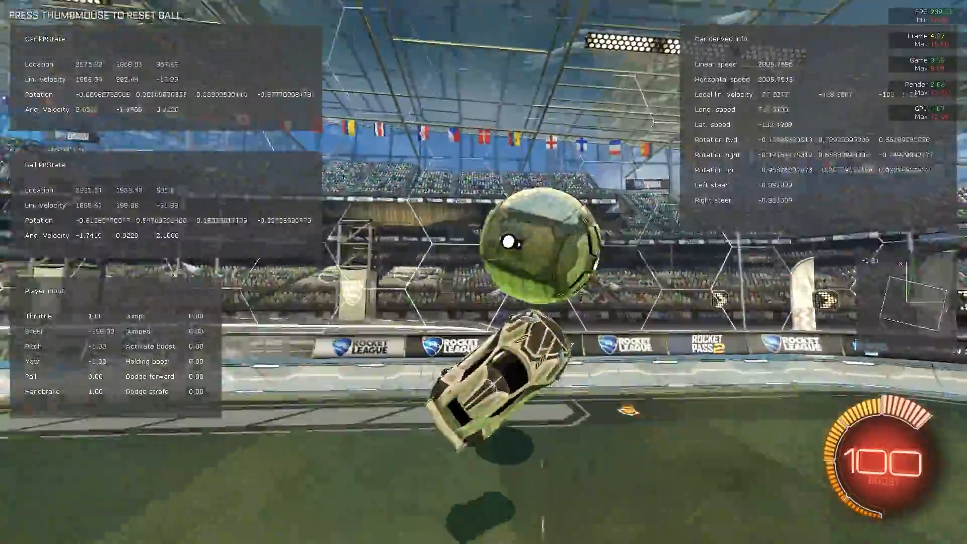
pyautogui.press('space')
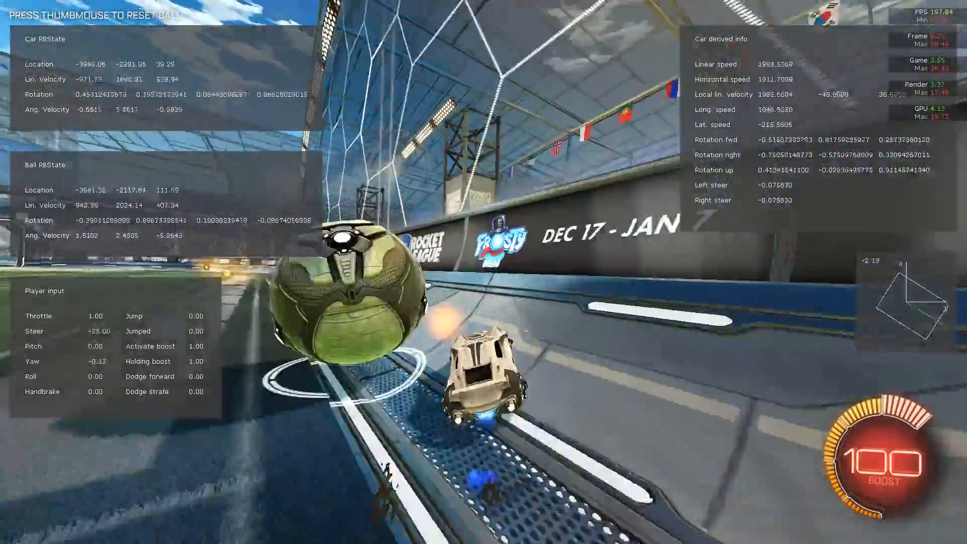
pyautogui.press('space')
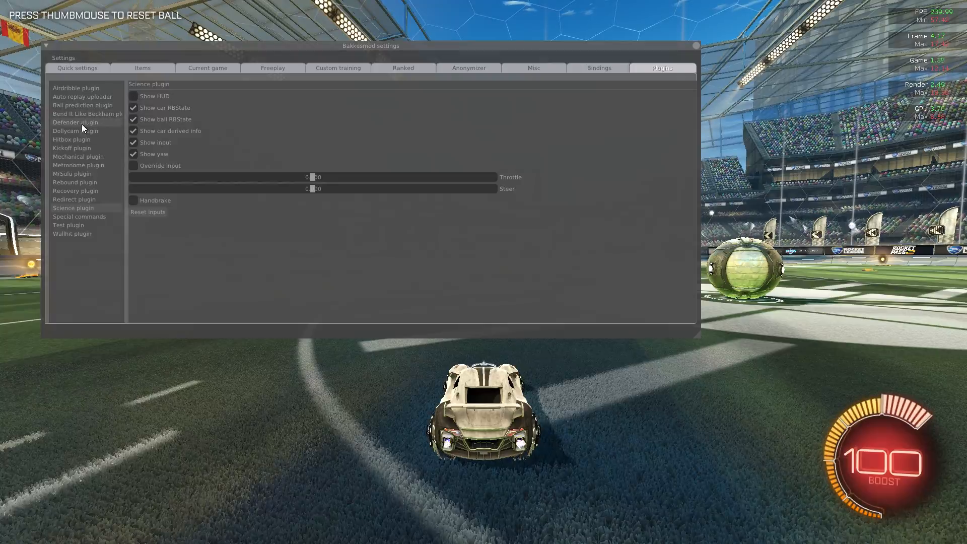
# Step: Enable Render hitbox in the Hitbox plugin and set Hitbox to render to Dominus
pyautogui.click(71, 139)
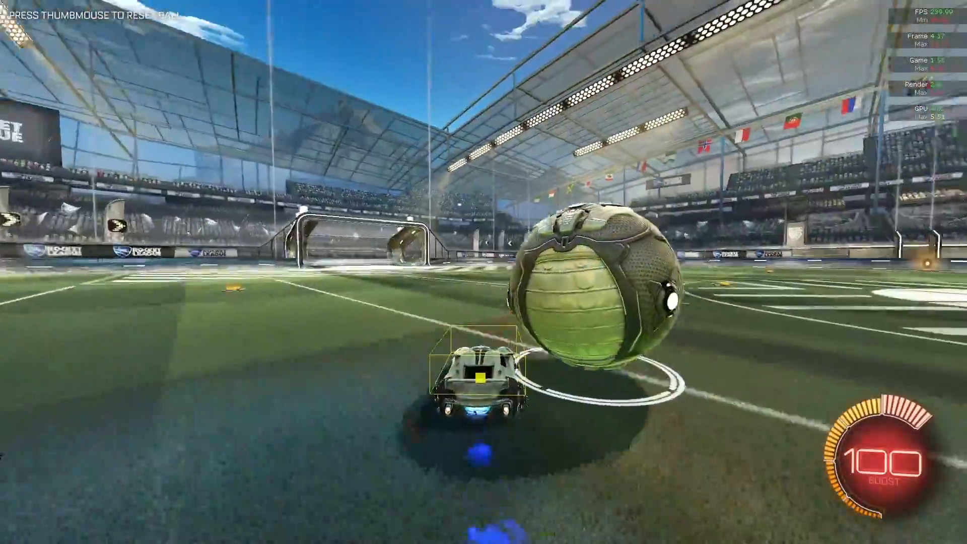
pyautogui.press('space')
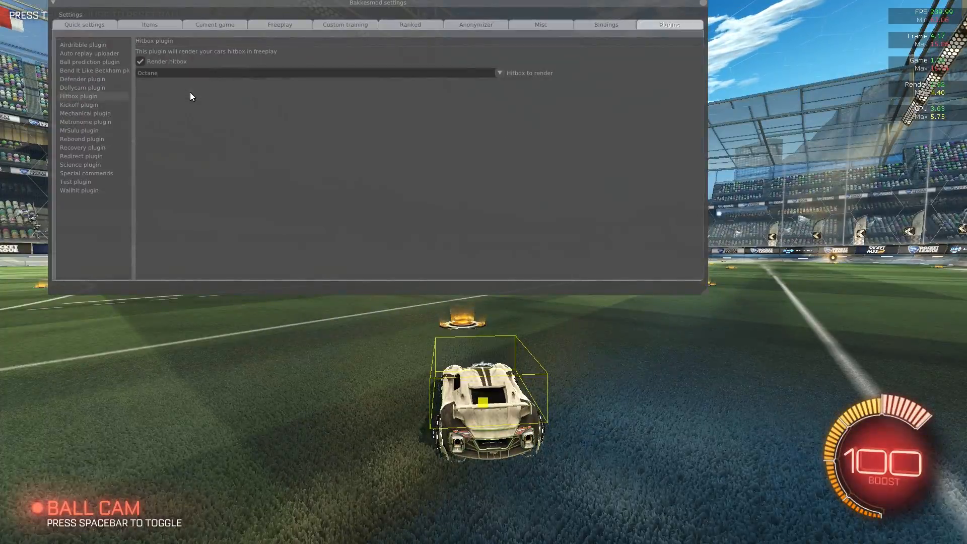
pyautogui.click(314, 72)
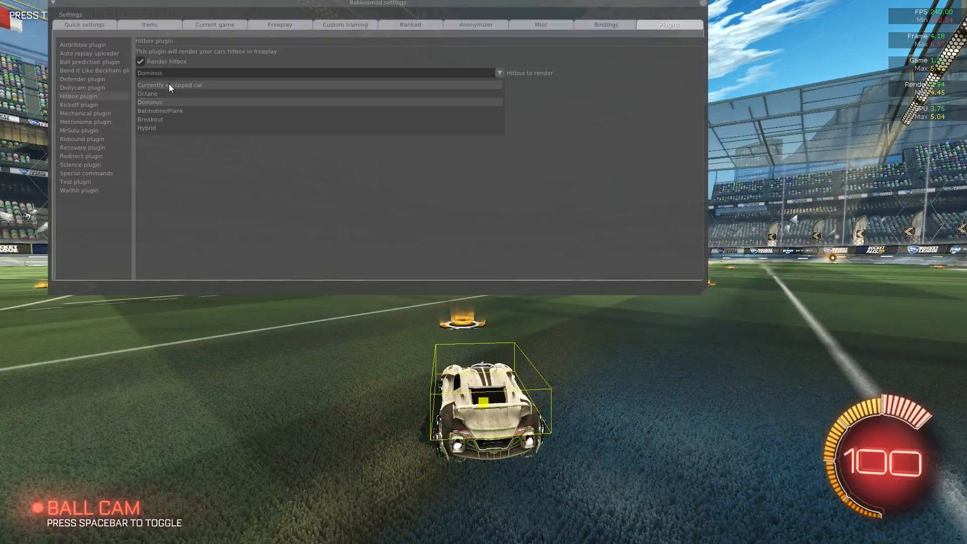
pyautogui.click(169, 85)
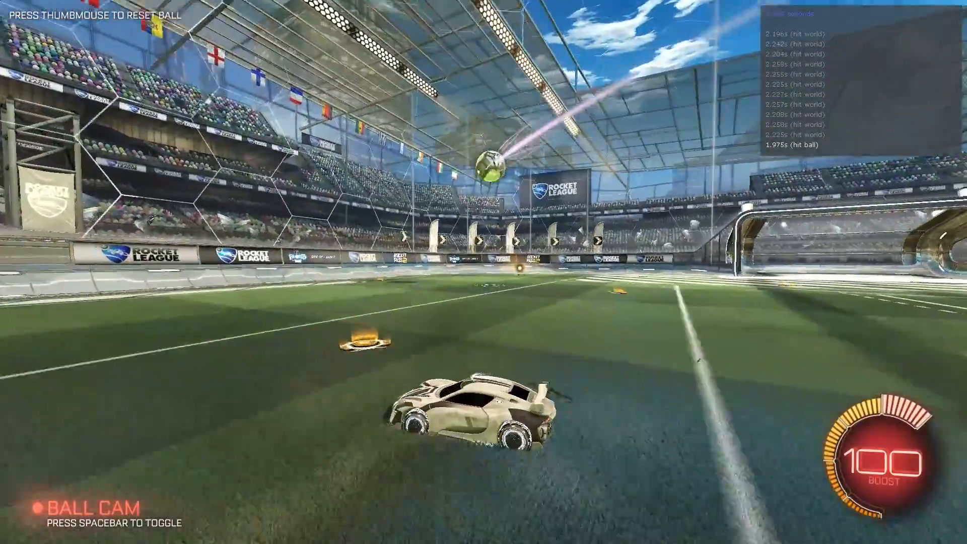
# Step: Reopen BakkesMod with F2 and untick Enable MrSulu plugin
pyautogui.press('f2')
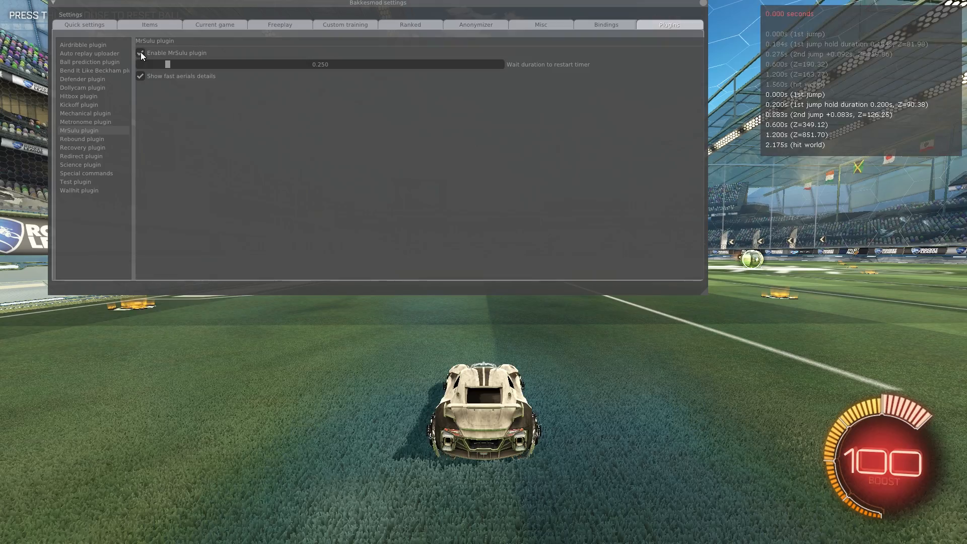
pyautogui.click(93, 70)
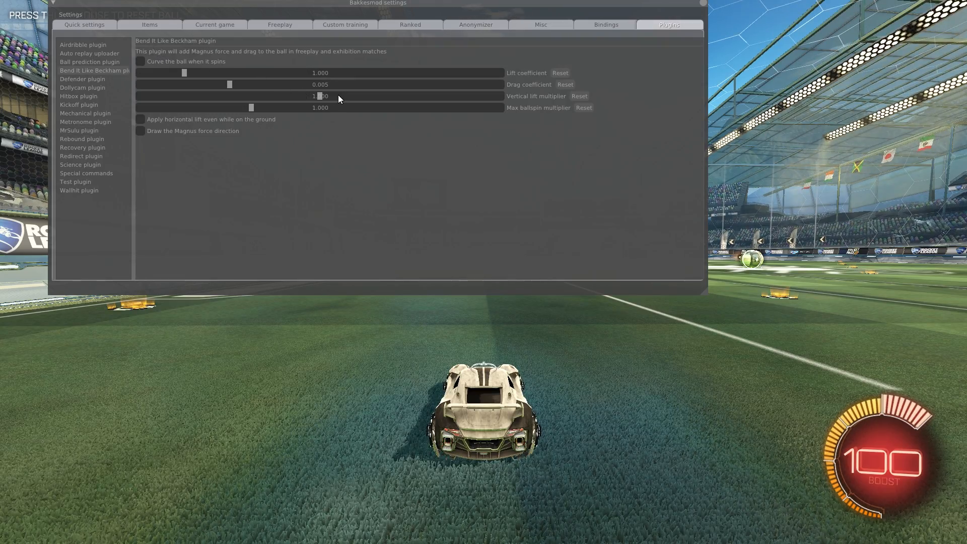
# Step: Enable Curve the ball when it spins, keep vertical lift at 1 and raise the max ballspin multiplier
pyautogui.click(140, 62)
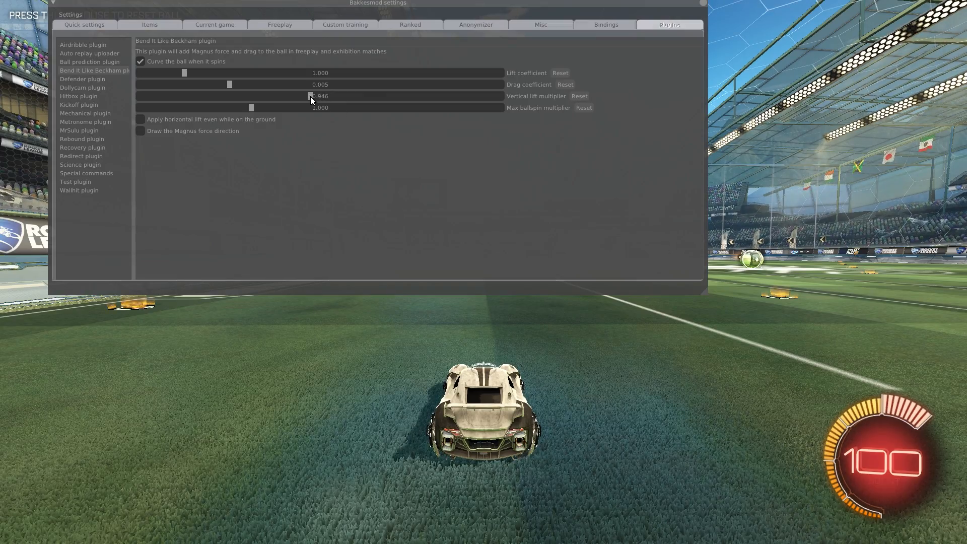
pyautogui.moveTo(309, 96); pyautogui.dragTo(259, 96)
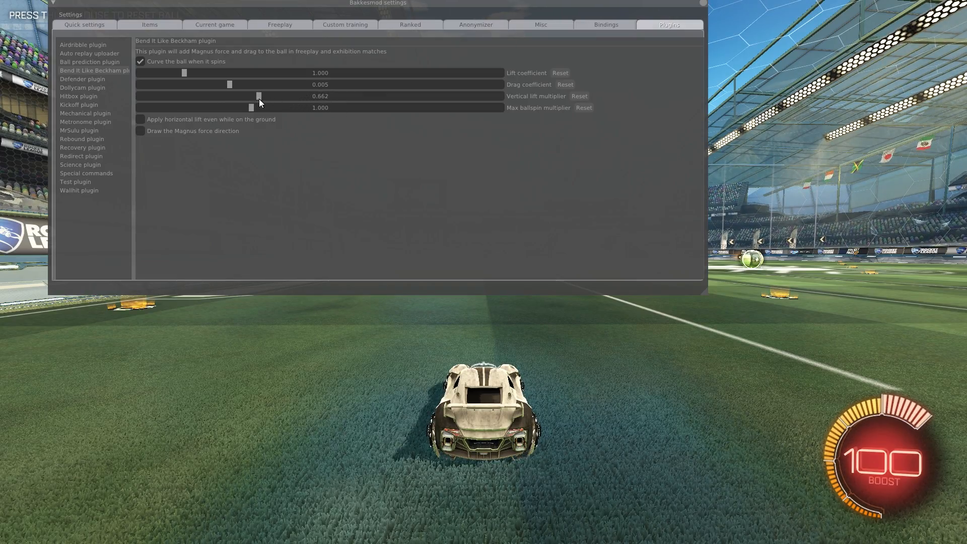
pyautogui.moveTo(259, 95); pyautogui.dragTo(233, 96)
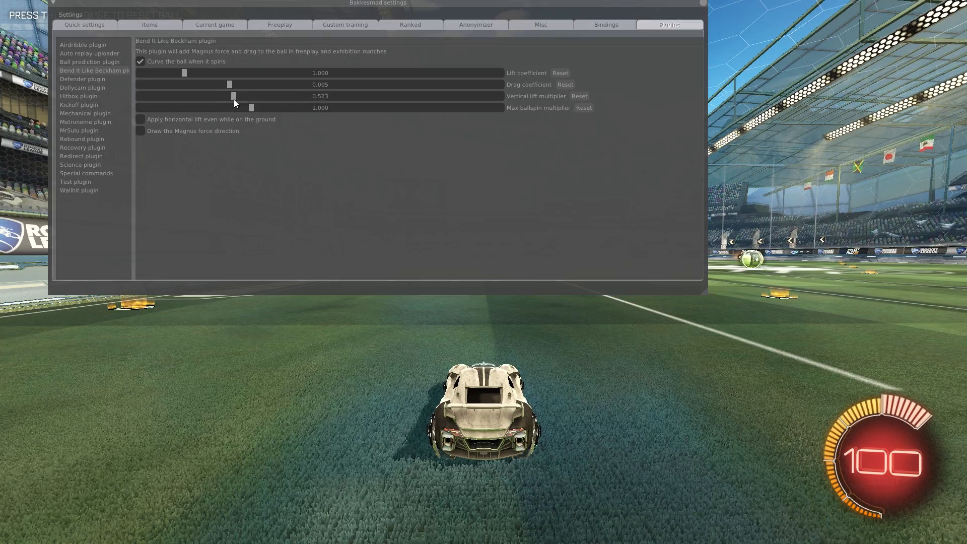
pyautogui.moveTo(233, 96); pyautogui.dragTo(221, 96)
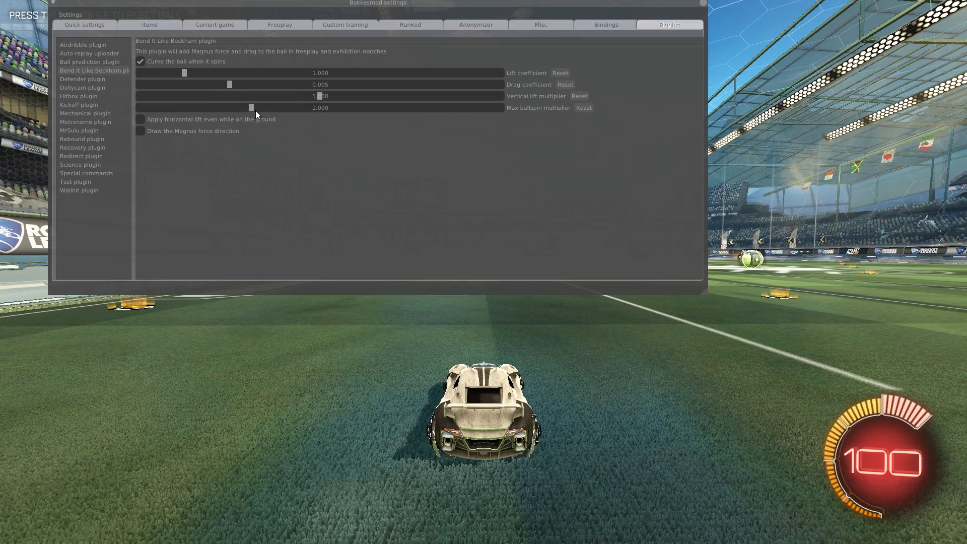
pyautogui.moveTo(250, 108); pyautogui.dragTo(274, 108)
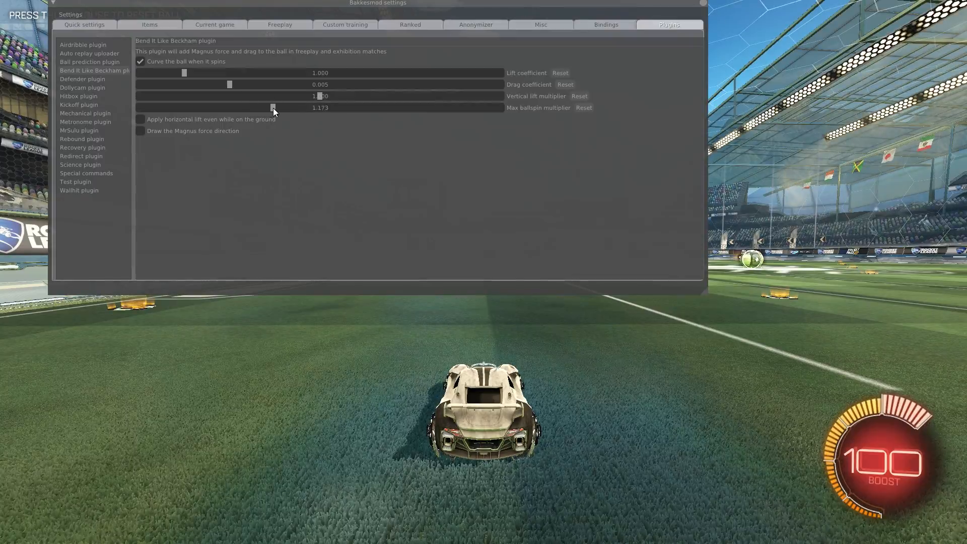
pyautogui.moveTo(271, 107); pyautogui.dragTo(499, 108)
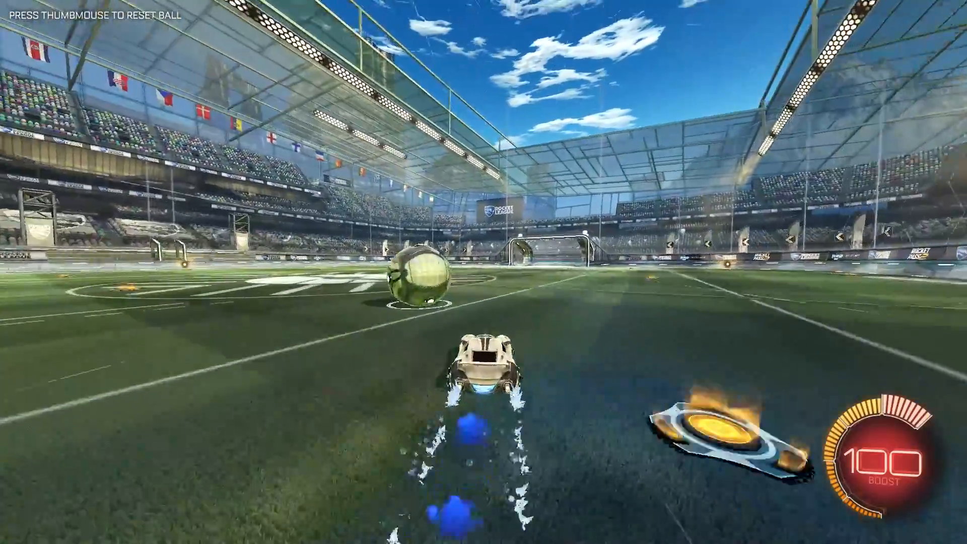
# Step: Shoot curving shots into the goal in freeplay and a Striker training pack
pyautogui.press('space')
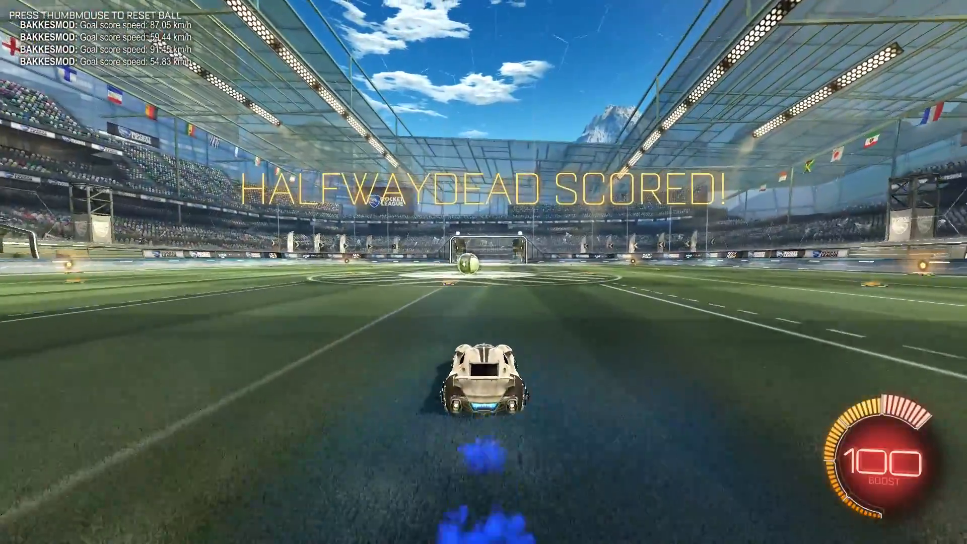
pyautogui.press('space')
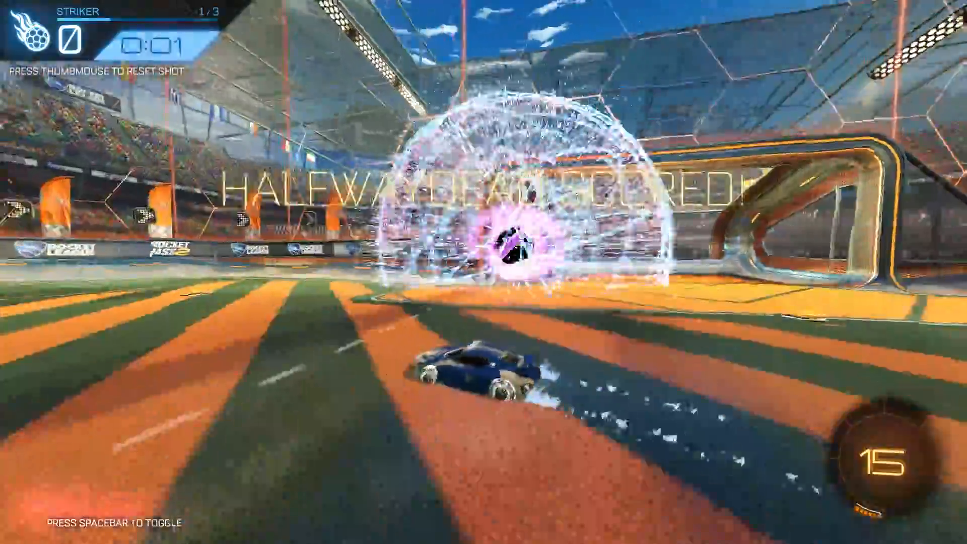
pyautogui.press('space')
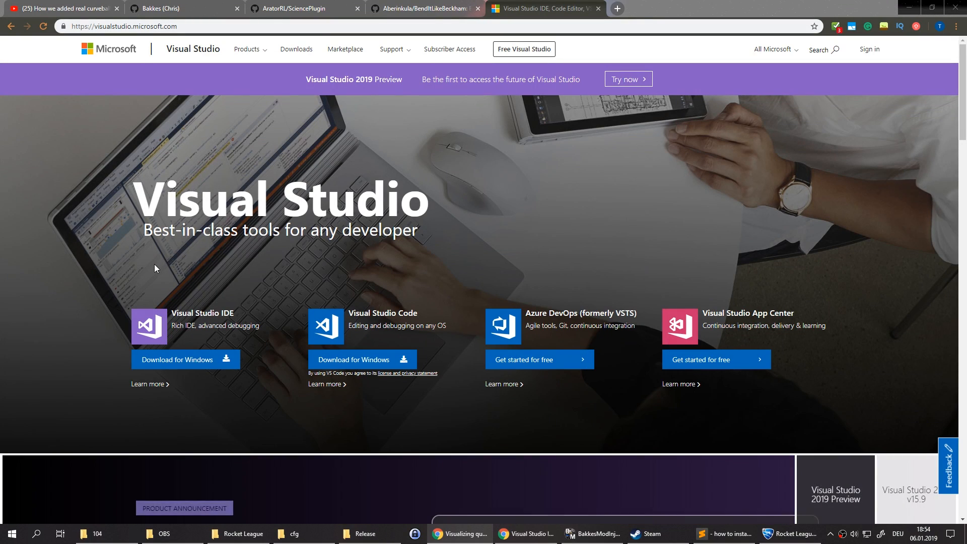
# Step: Start the Visual Studio Community 2017 download, then view the C++ Programming tutorial video
pyautogui.click(179, 360)
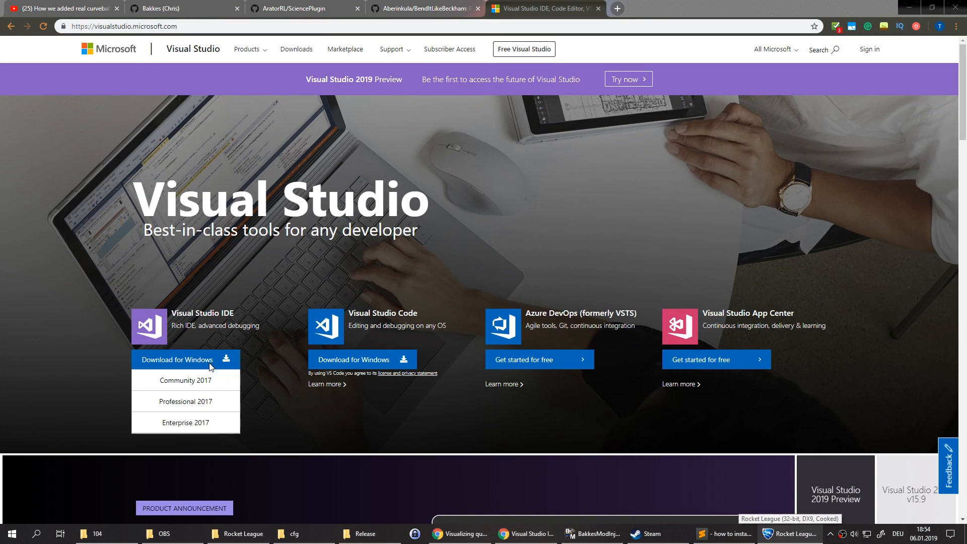
pyautogui.click(185, 380)
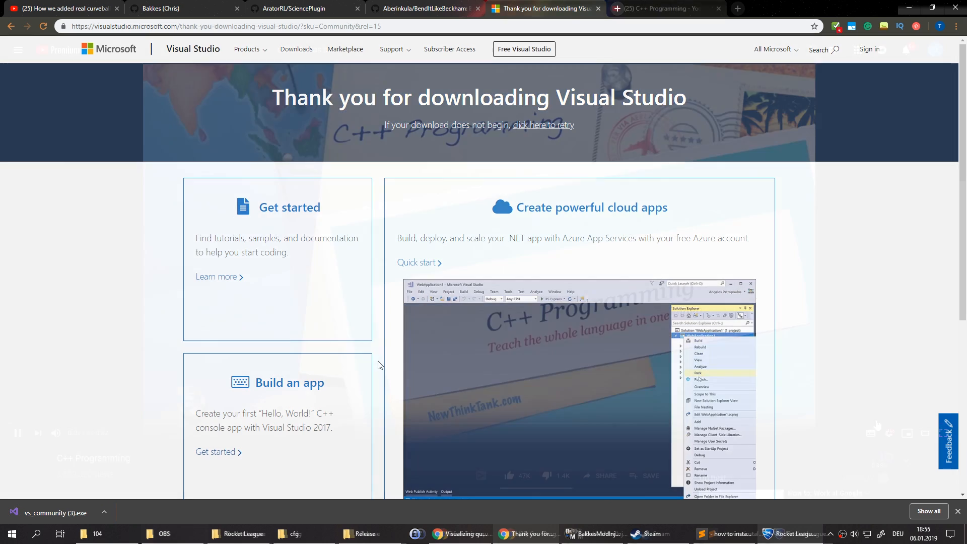
pyautogui.click(663, 8)
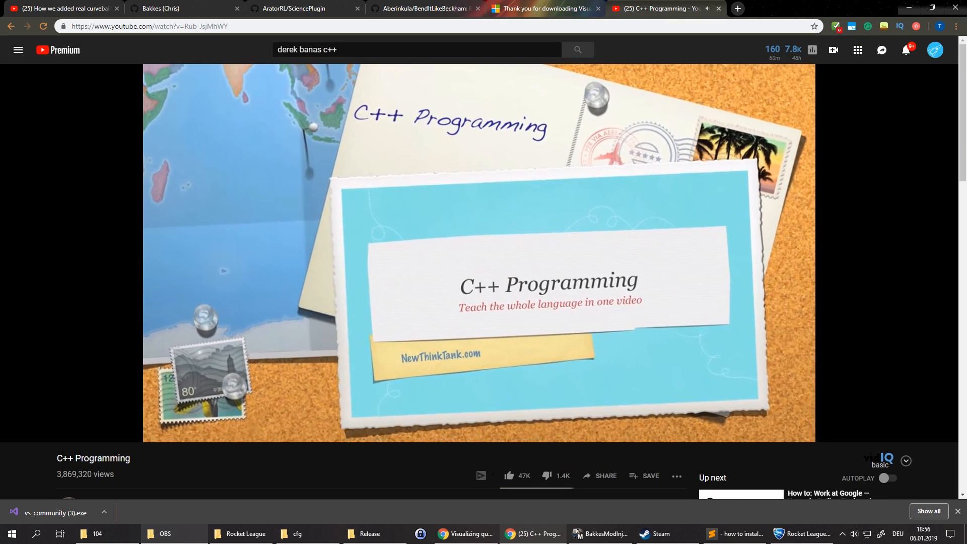